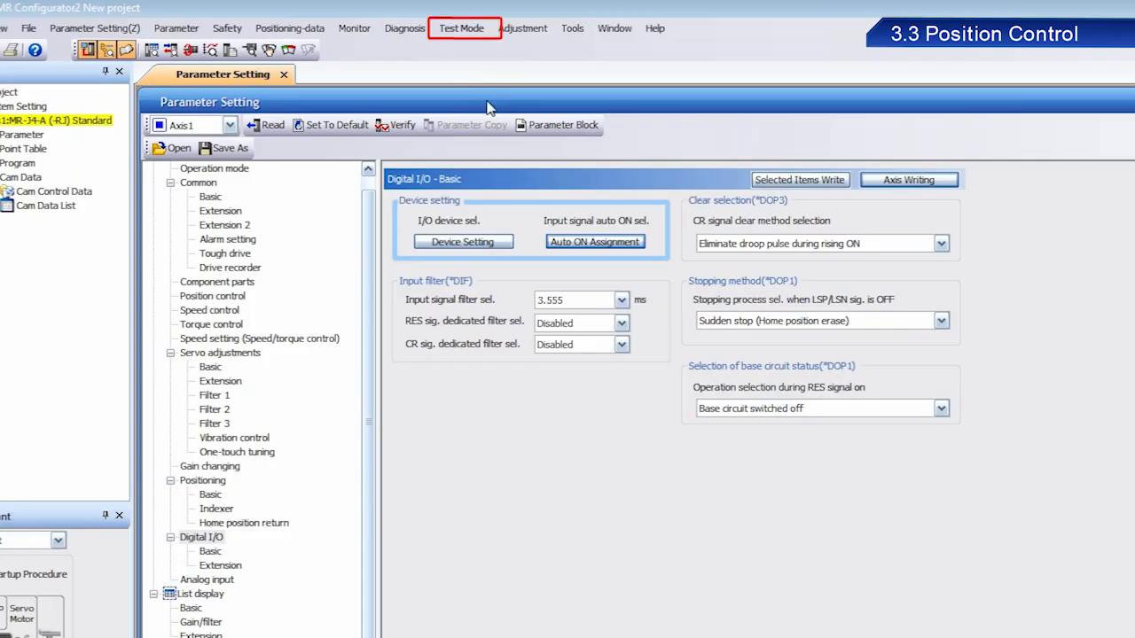
Start the Positioning Mode test from Test Mode, accepting that external input signals become invalid
click(461, 27)
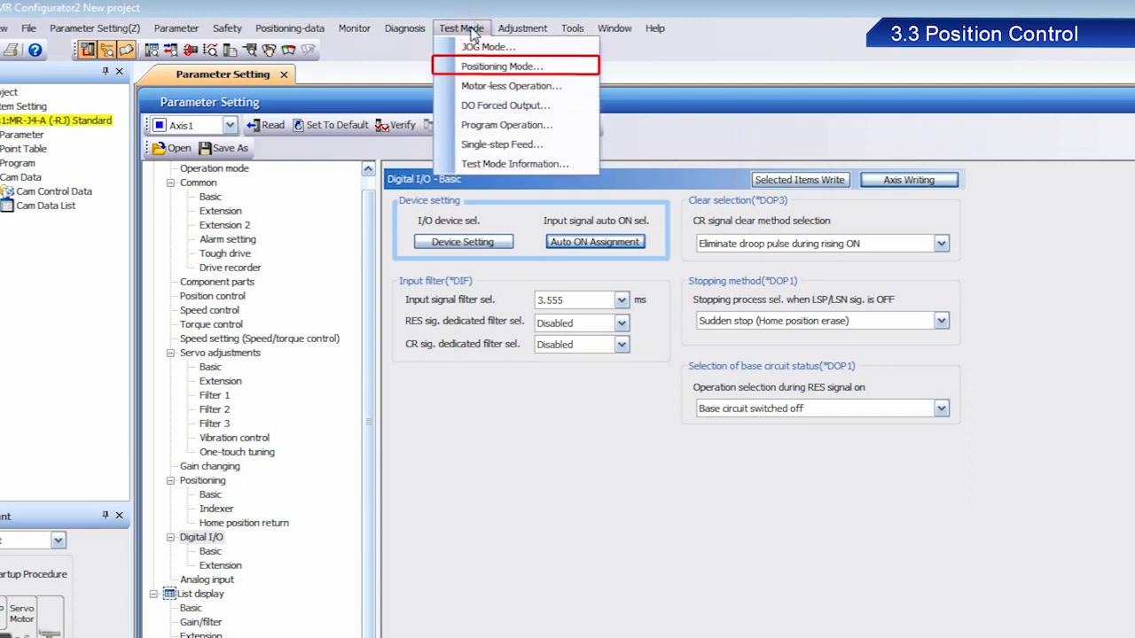
click(502, 66)
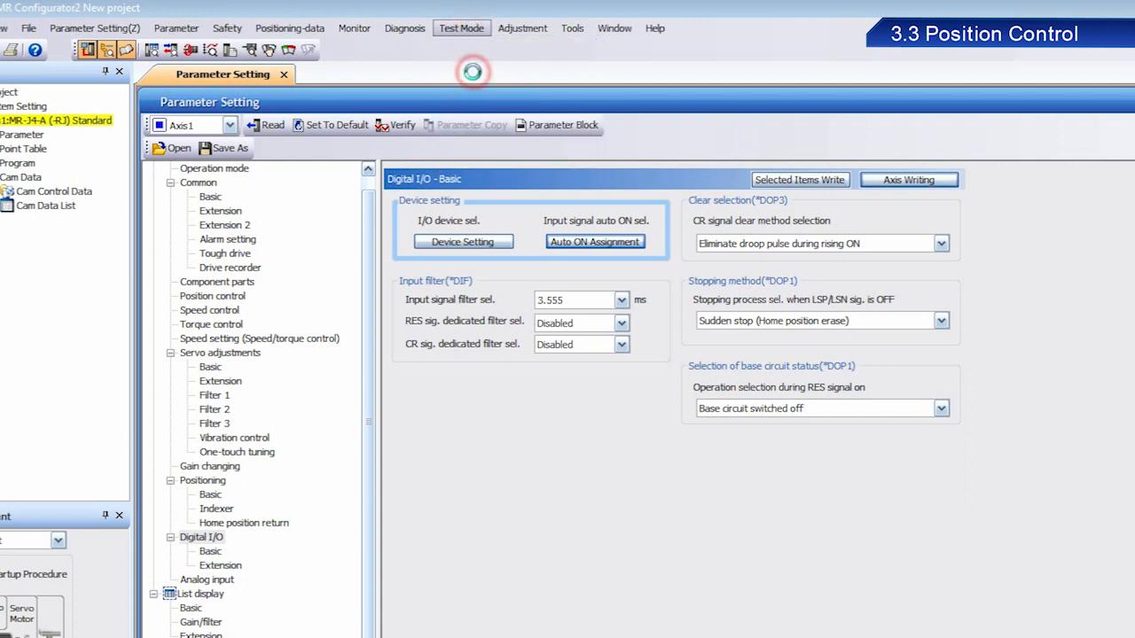
click(461, 27)
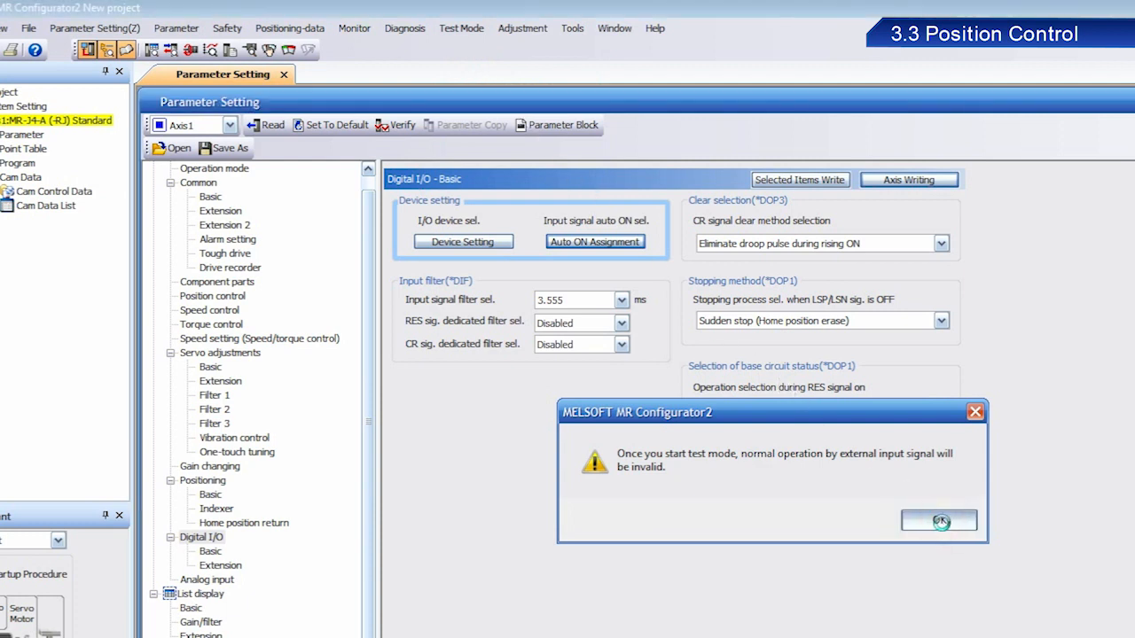
click(938, 520)
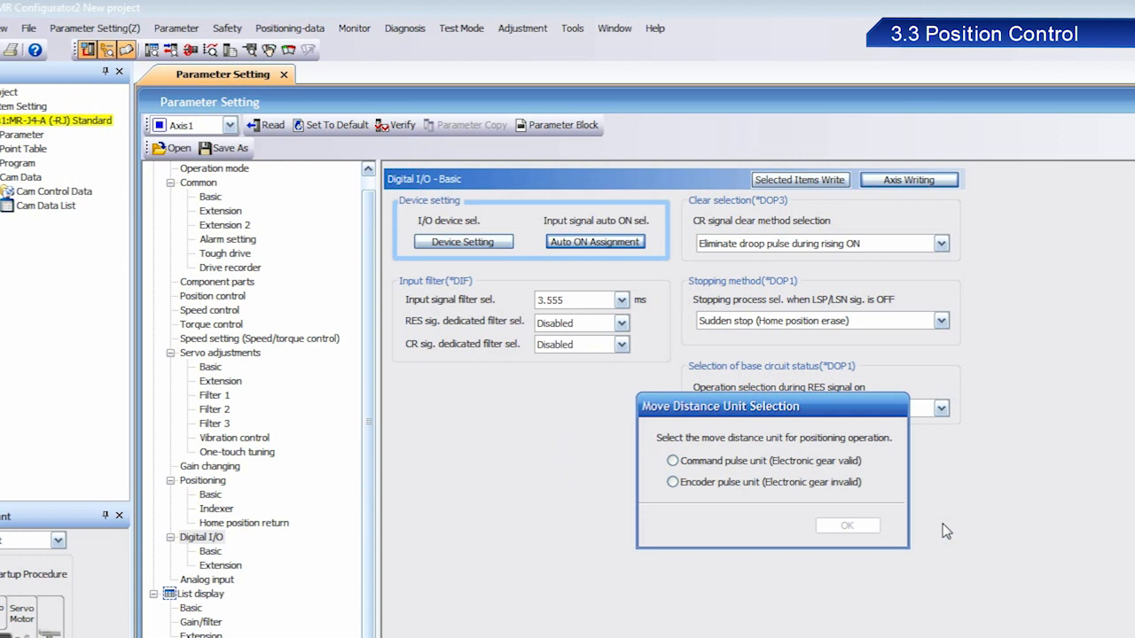
Choose Command pulse unit (Electronic gear valid) as the move distance unit and confirm
click(672, 460)
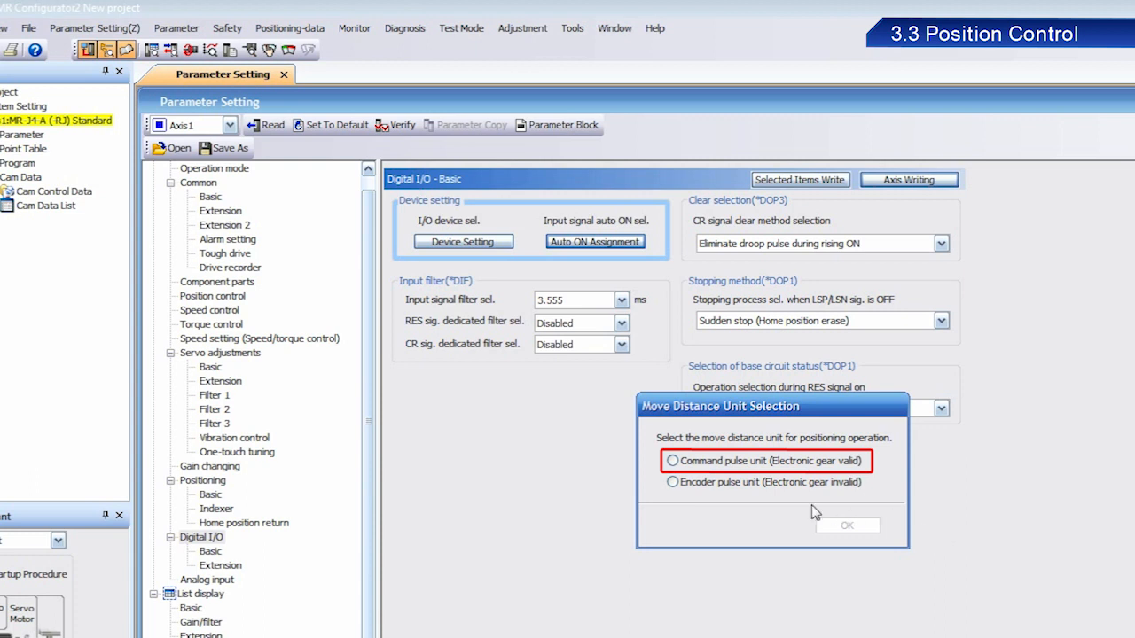
click(673, 461)
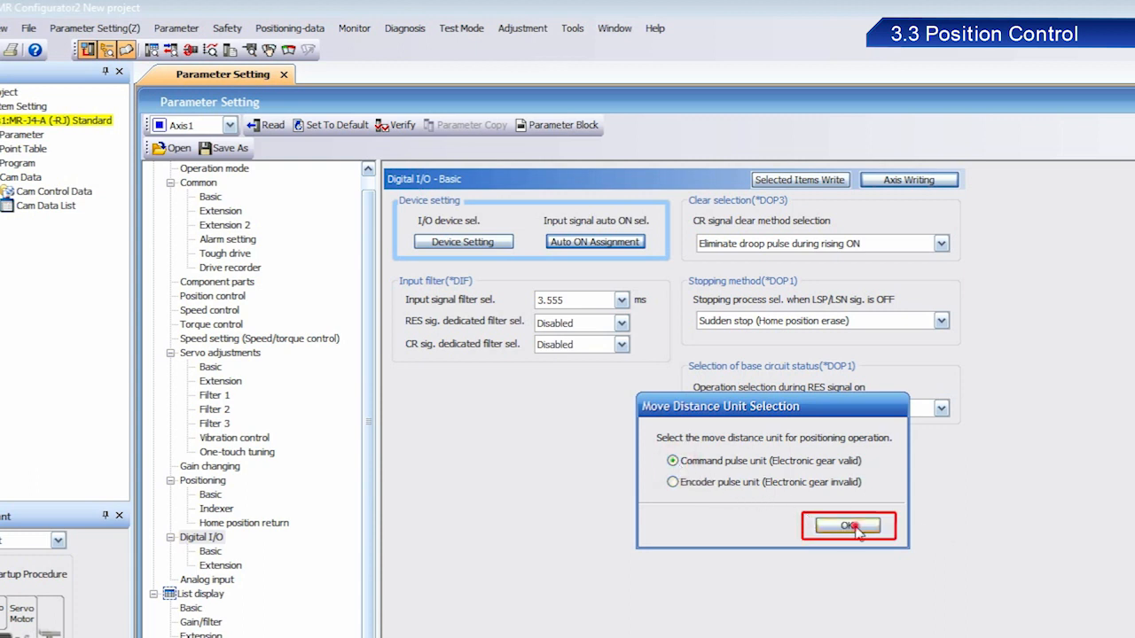
click(848, 526)
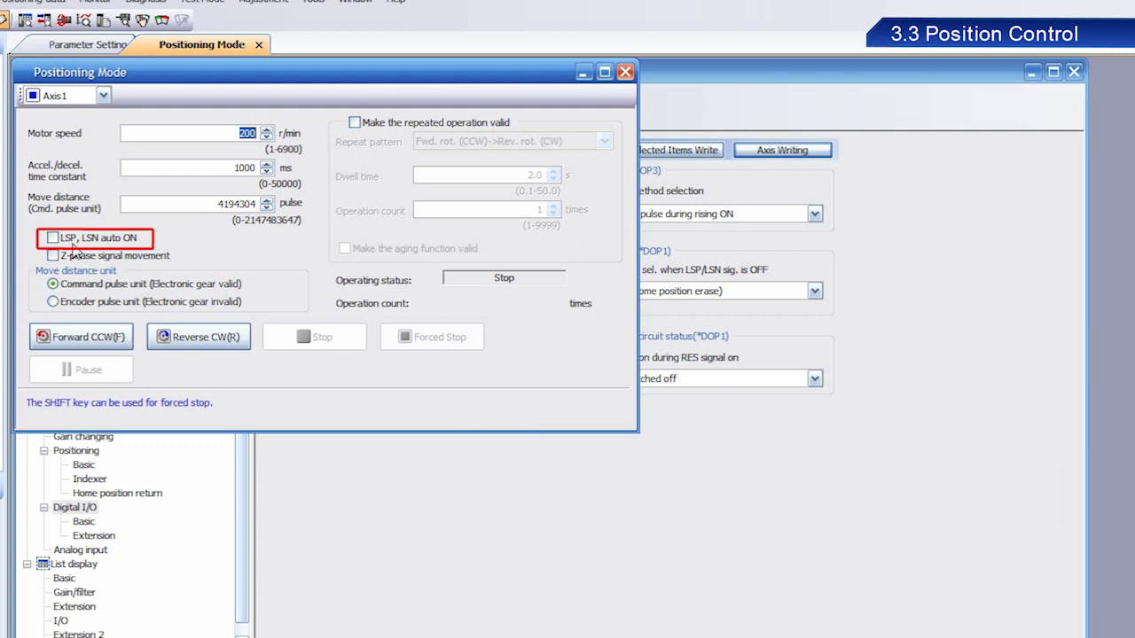
Enable LSP, LSN auto ON and run Reverse CW, acknowledging the make-sure-stopped warning
click(53, 238)
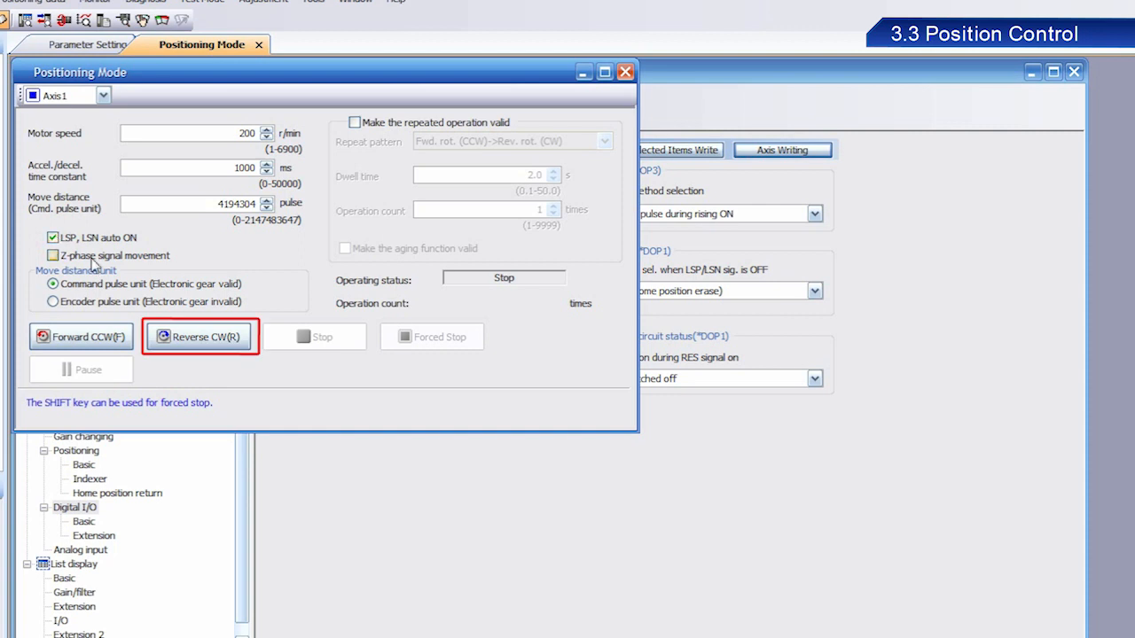
click(199, 336)
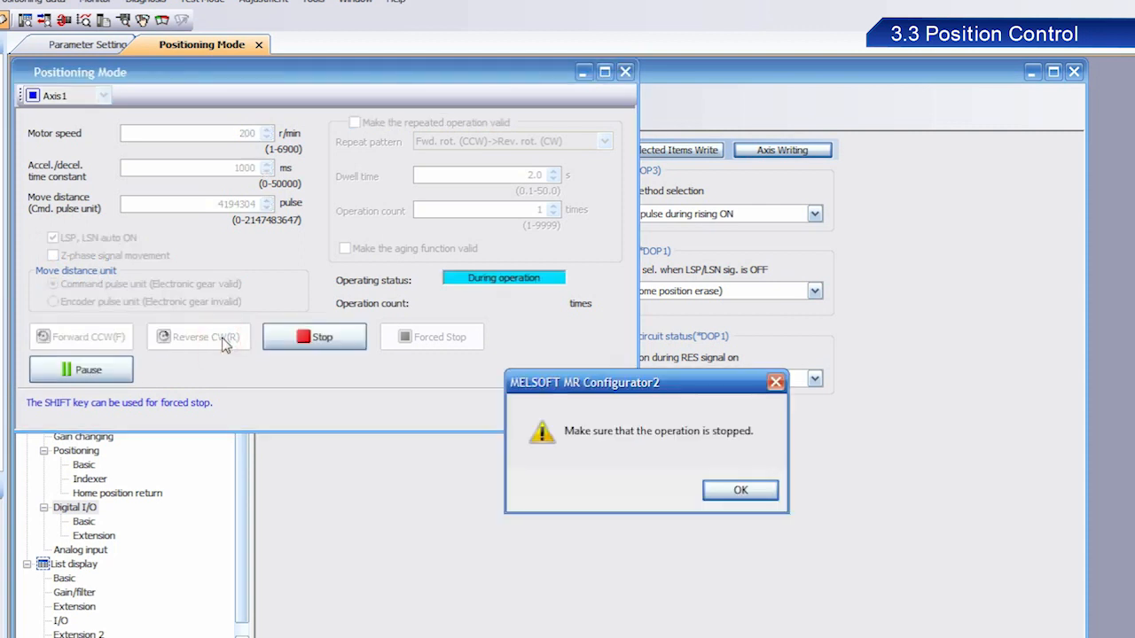
mouse_move(741, 490)
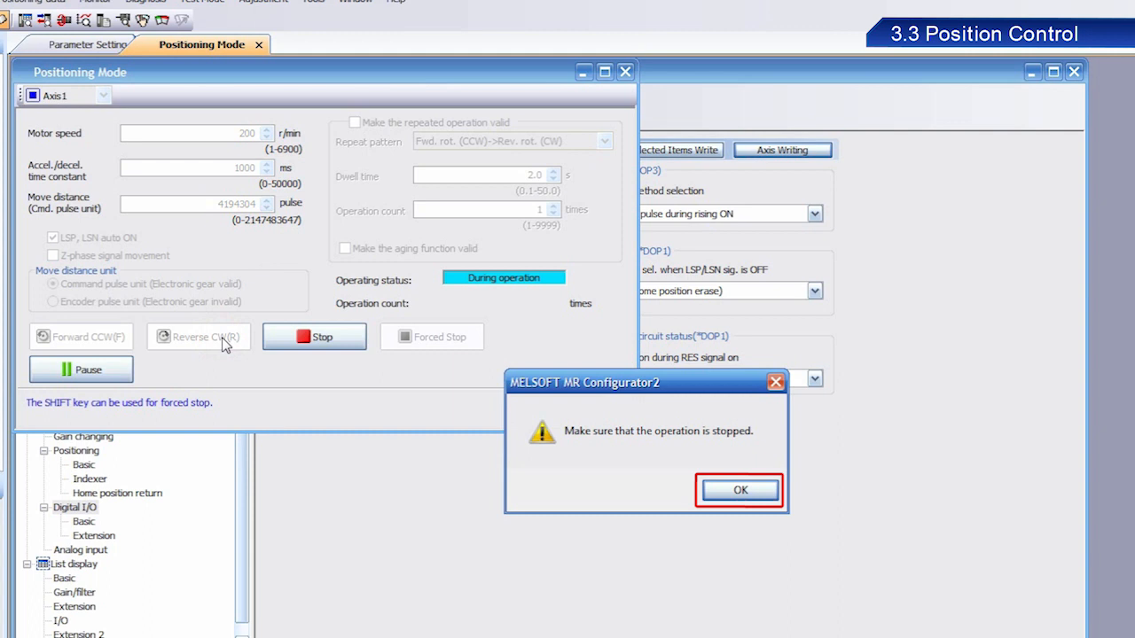
mouse_move(691, 483)
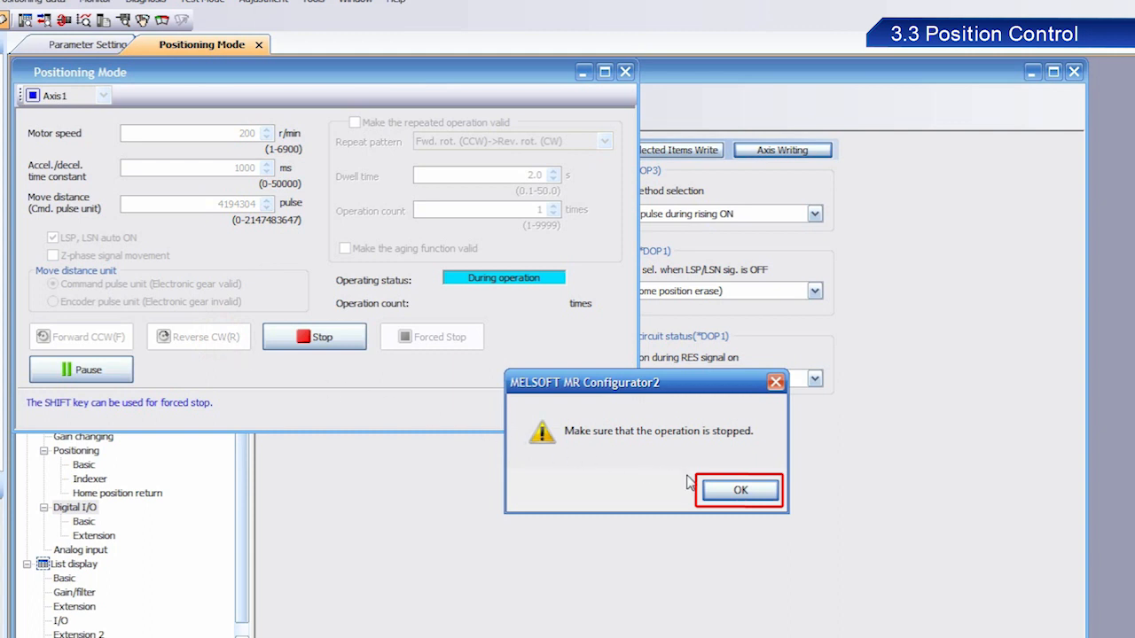
click(740, 490)
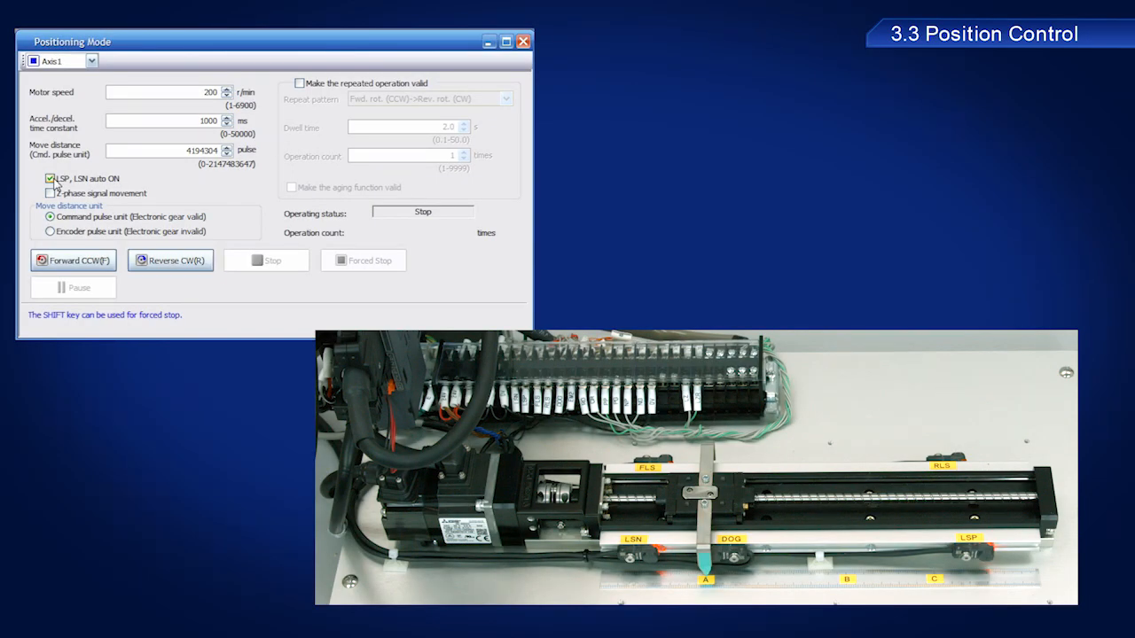
Run Reverse CW again so the ball screw table travels until status returns to Stop
click(73, 260)
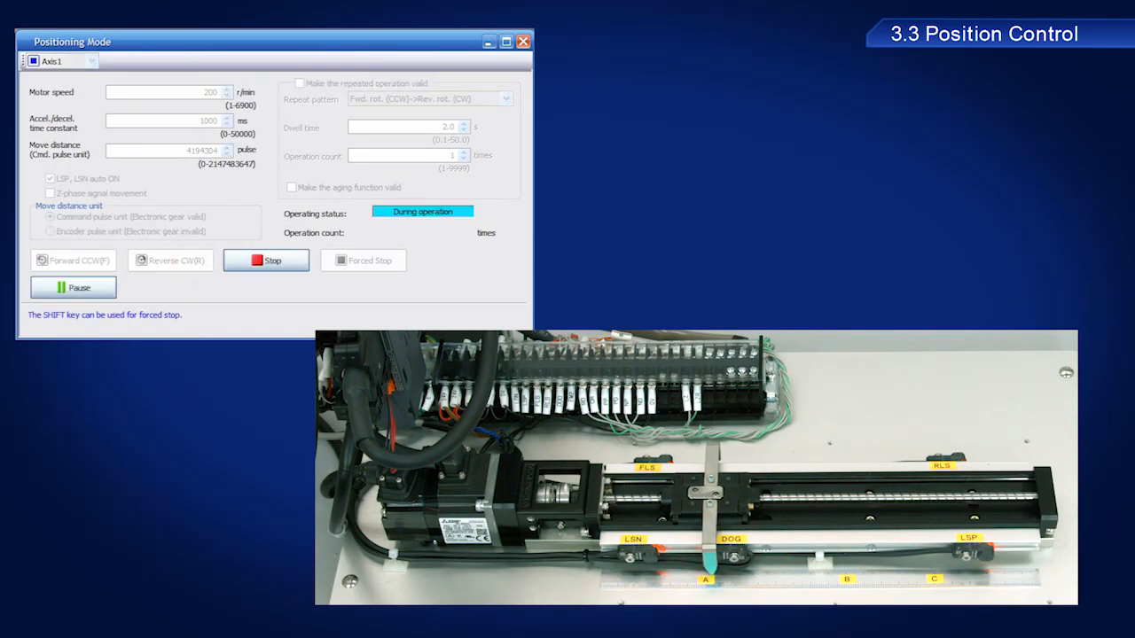
click(266, 260)
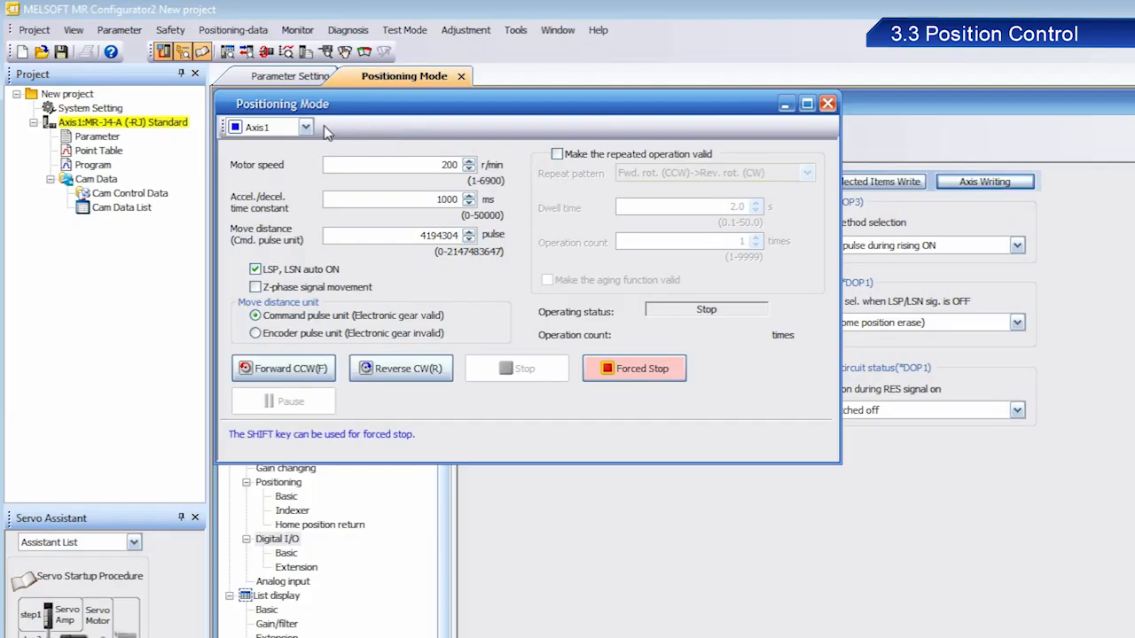
Return to the parameters, show Position control and bring up the Electronic Gear Setting dialog
click(119, 29)
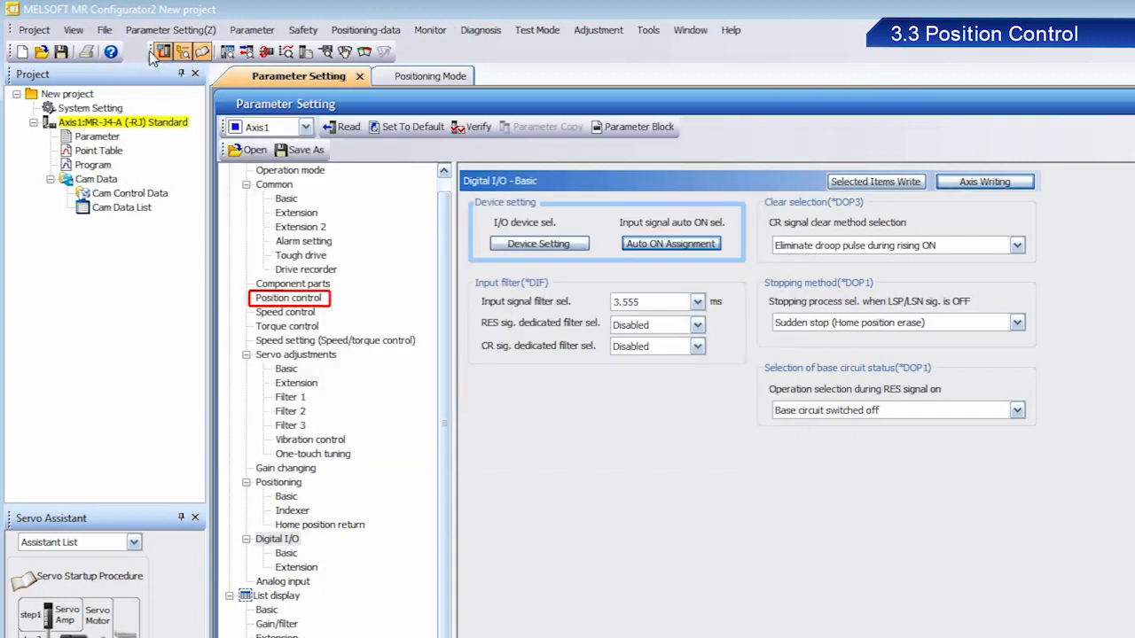
click(289, 297)
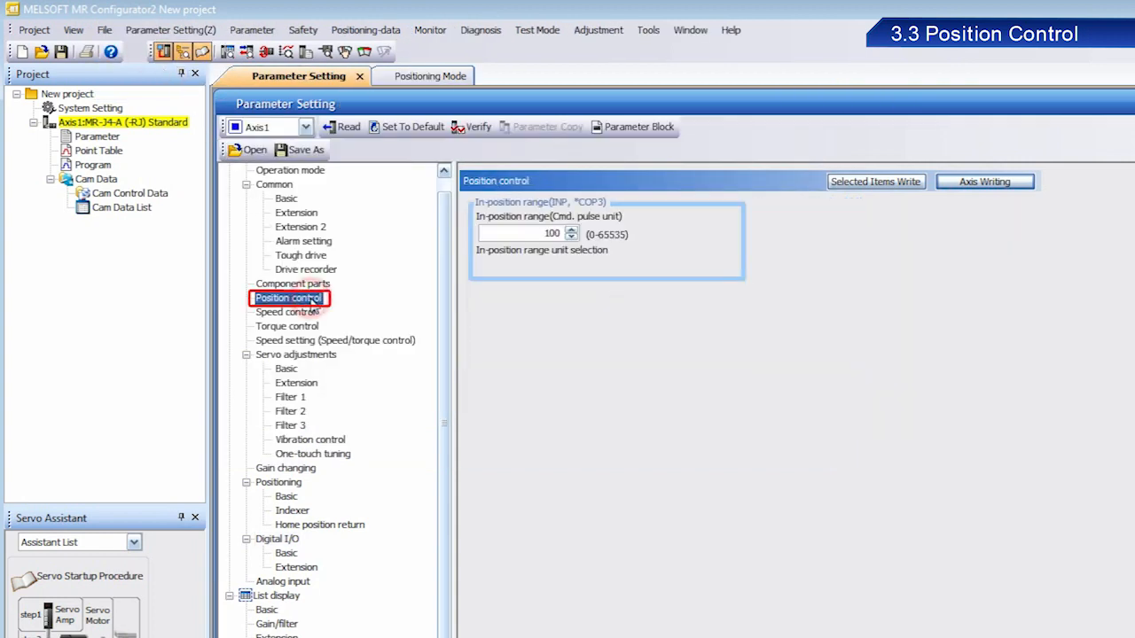
click(288, 297)
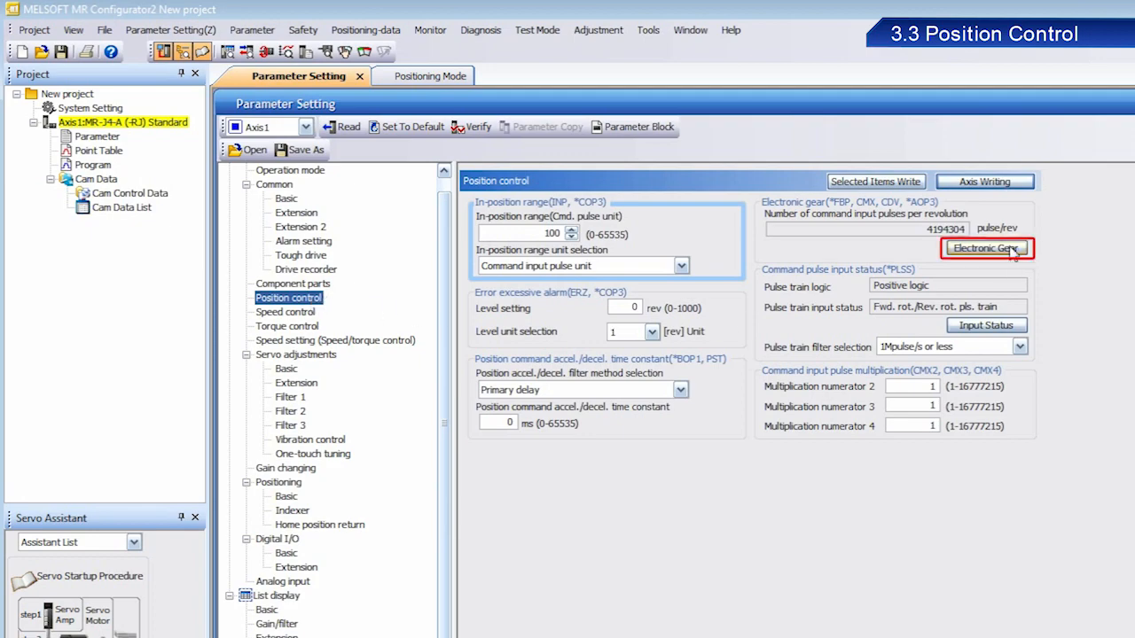
click(986, 248)
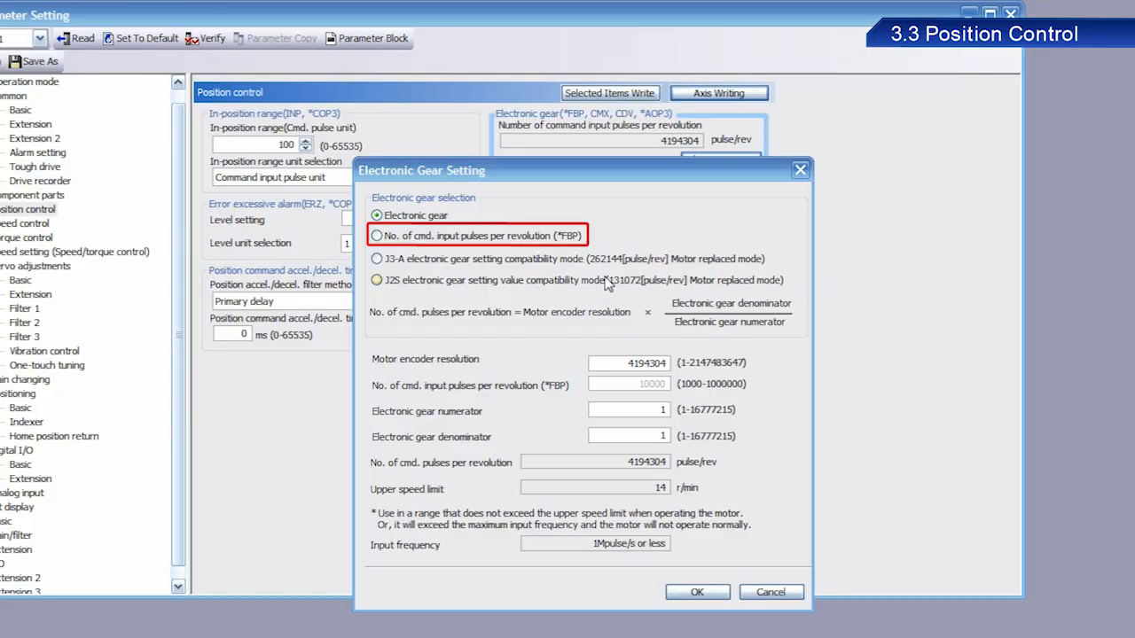
Select No. of cmd. input pulses per revolution (*FBP), set 10000 pulse/rev and confirm
click(377, 236)
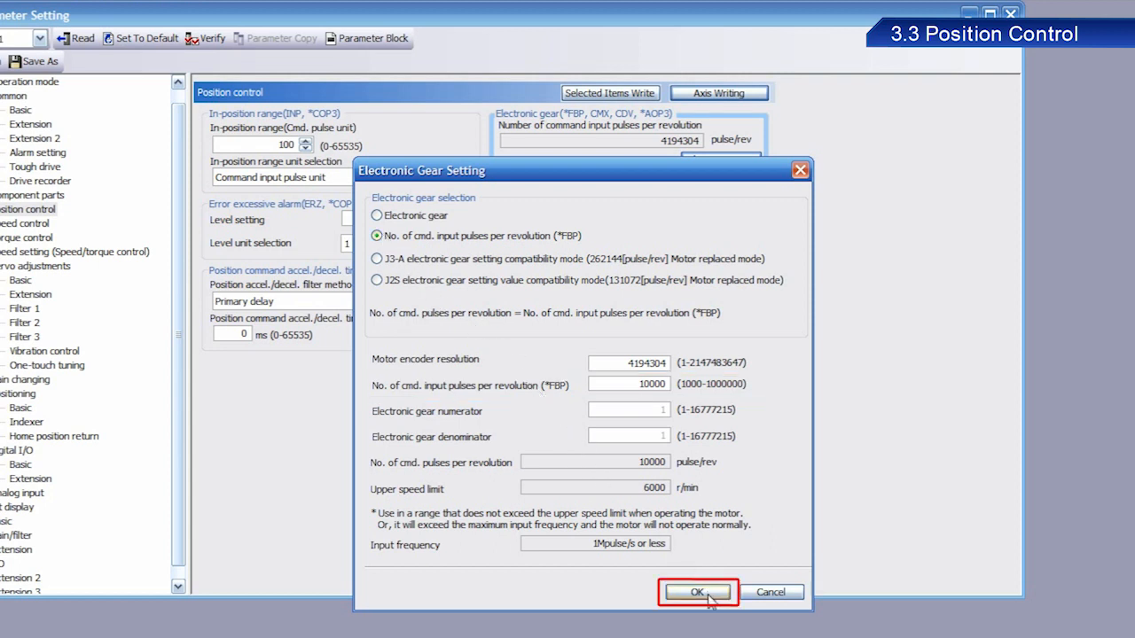
click(697, 593)
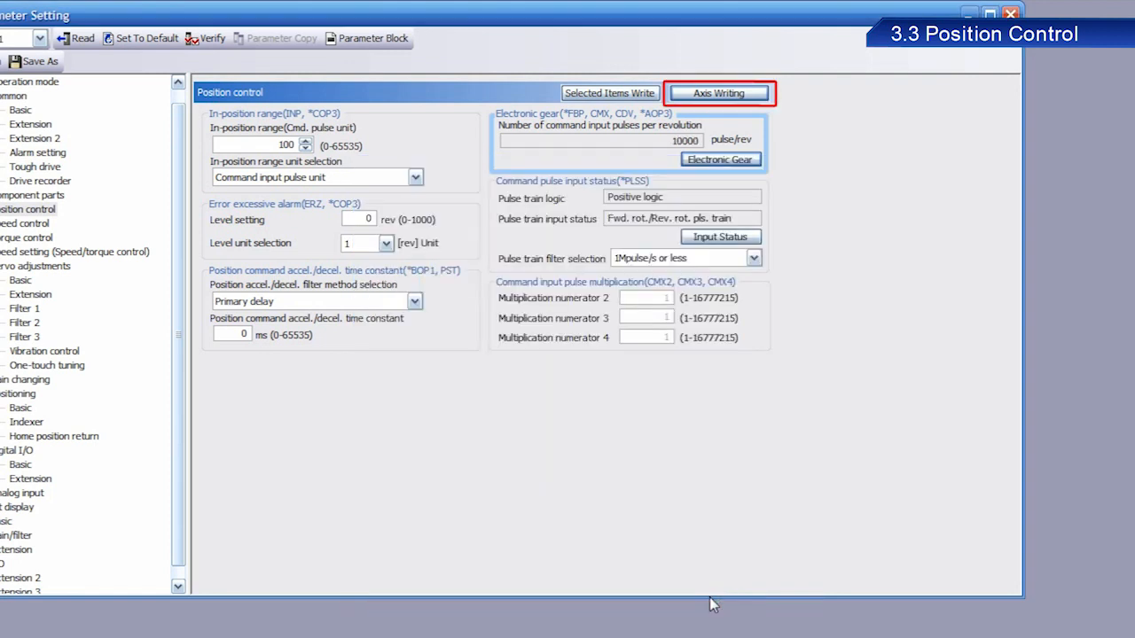
mouse_move(718, 93)
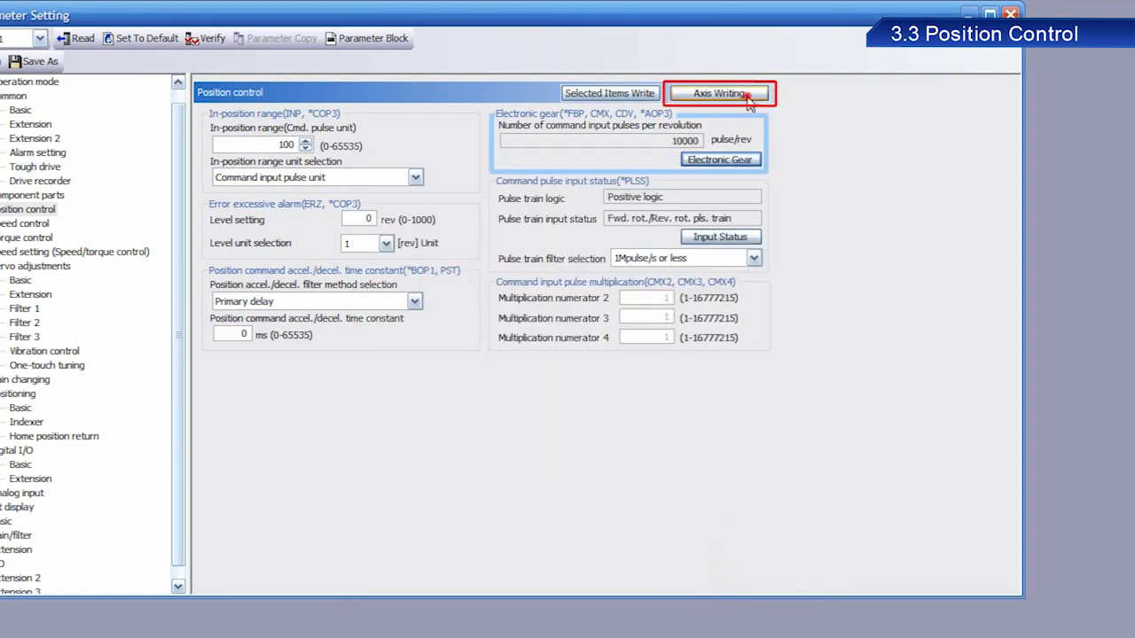
Write the position control parameters to Axis1 with Axis Writing, confirming and acknowledging completion
click(718, 93)
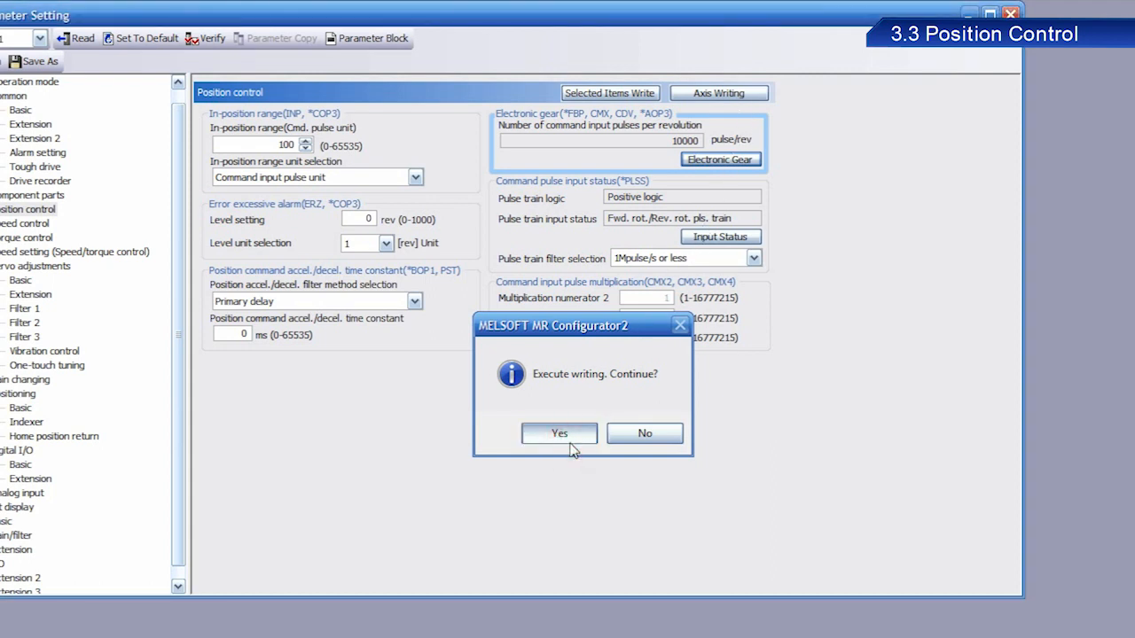
click(559, 433)
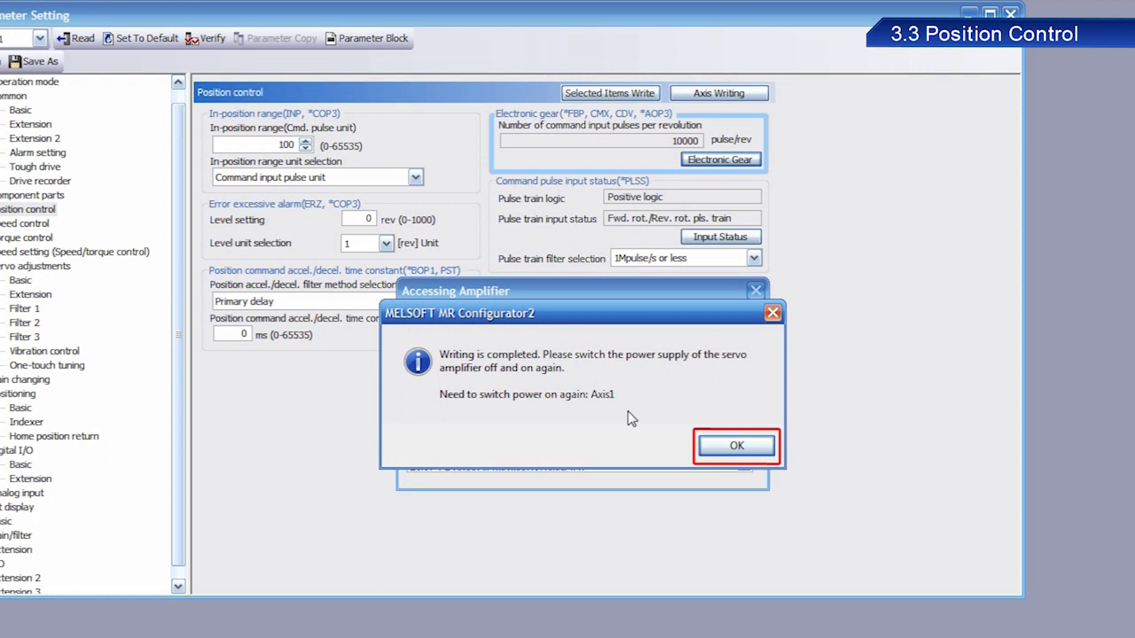
click(736, 446)
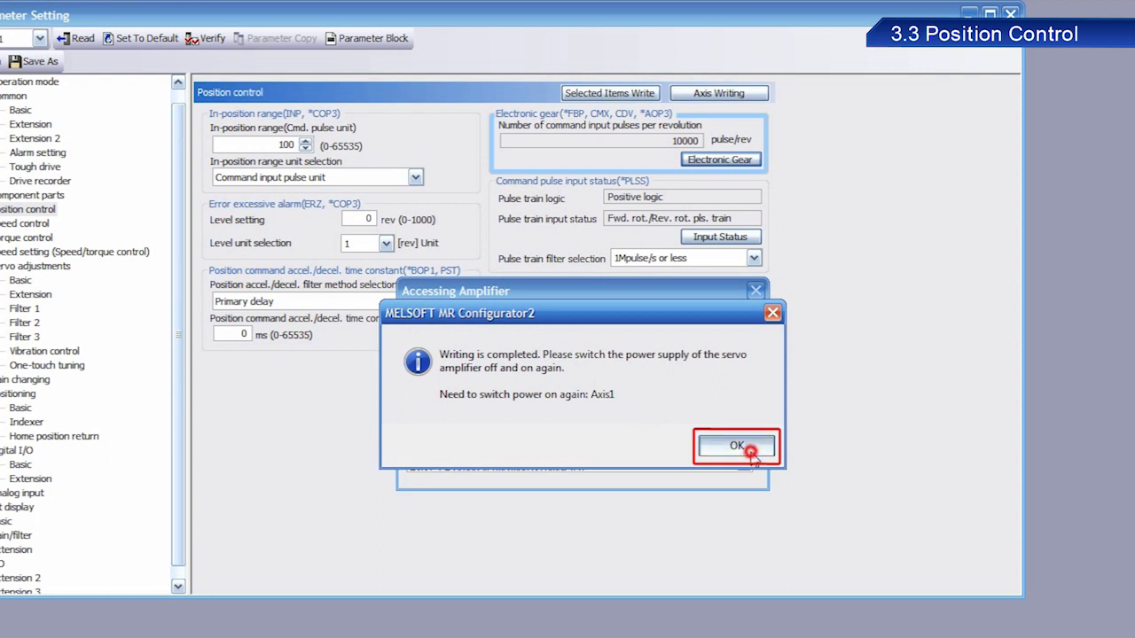
click(736, 446)
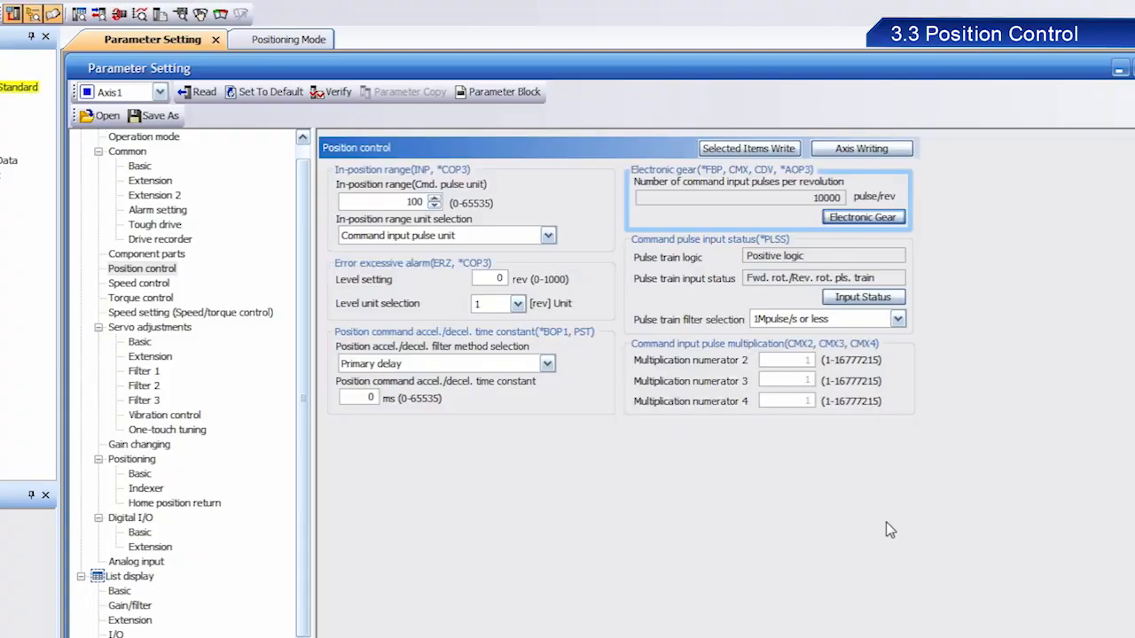
Return to the Positioning Mode test and set Move distance to 10000 pulses
click(261, 39)
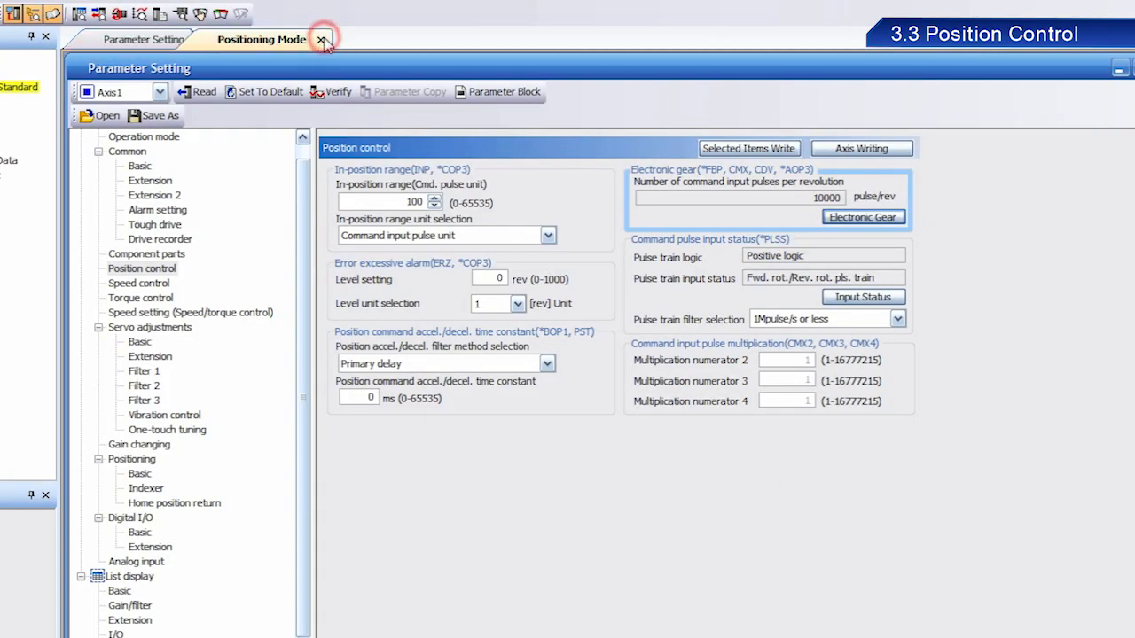
click(261, 39)
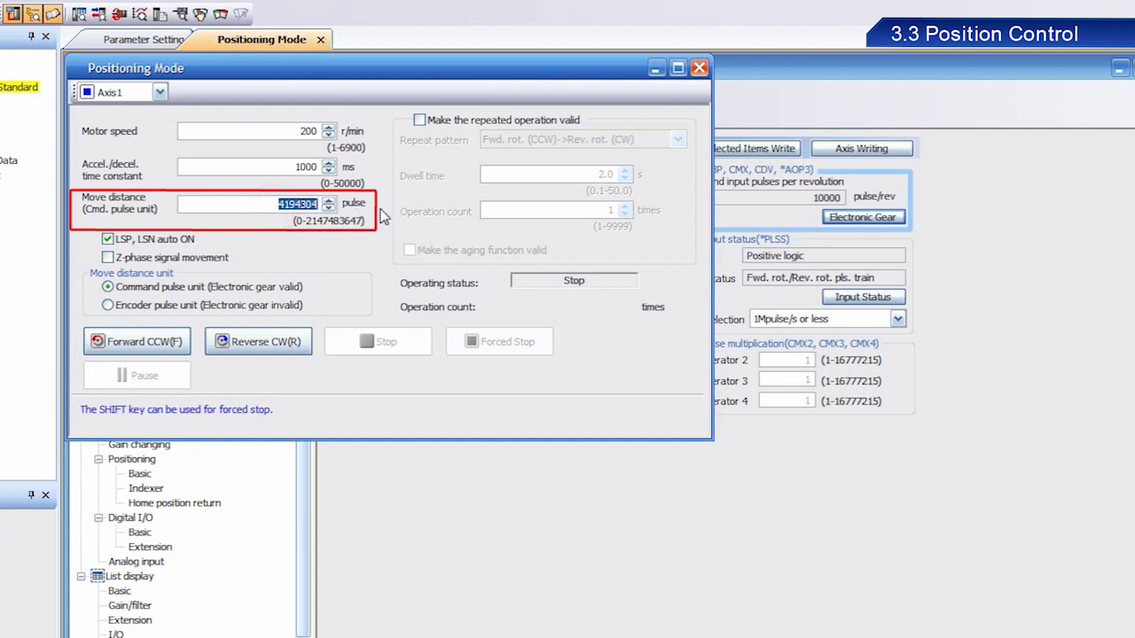
text(10000)
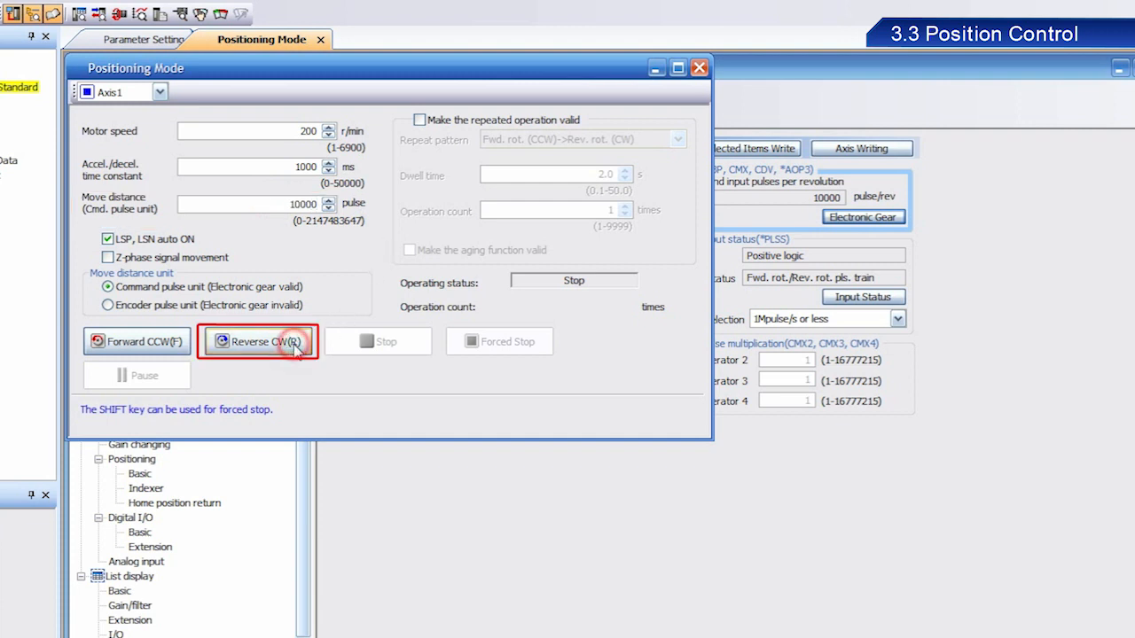
Run Reverse CW, acknowledge the stop warning, and move the ball screw 10000 pulses in reverse
click(258, 341)
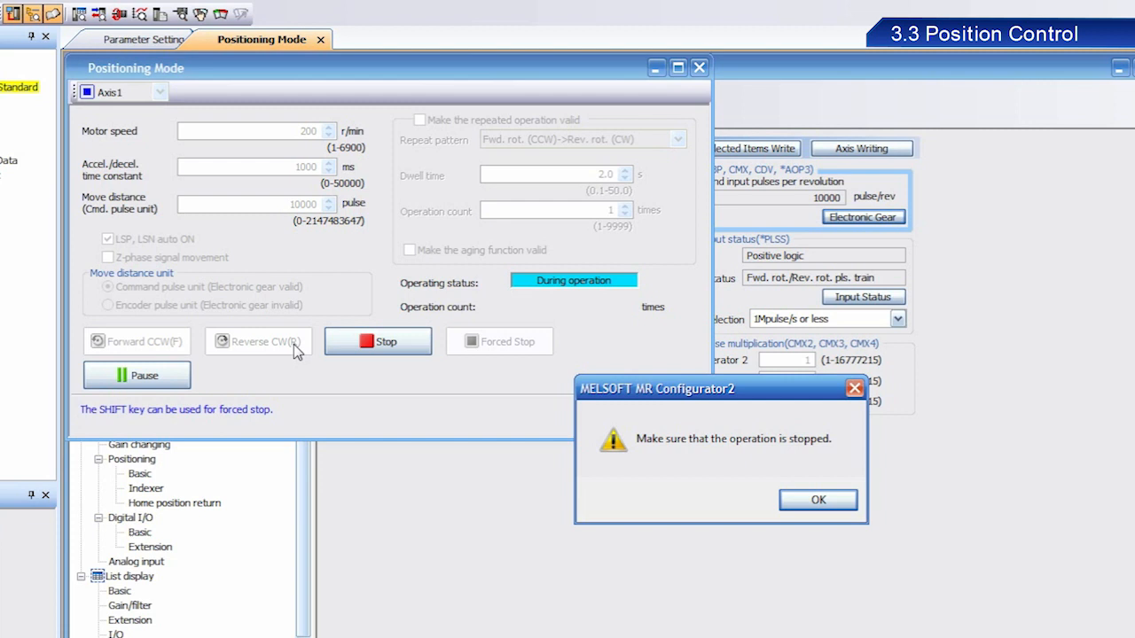
click(817, 500)
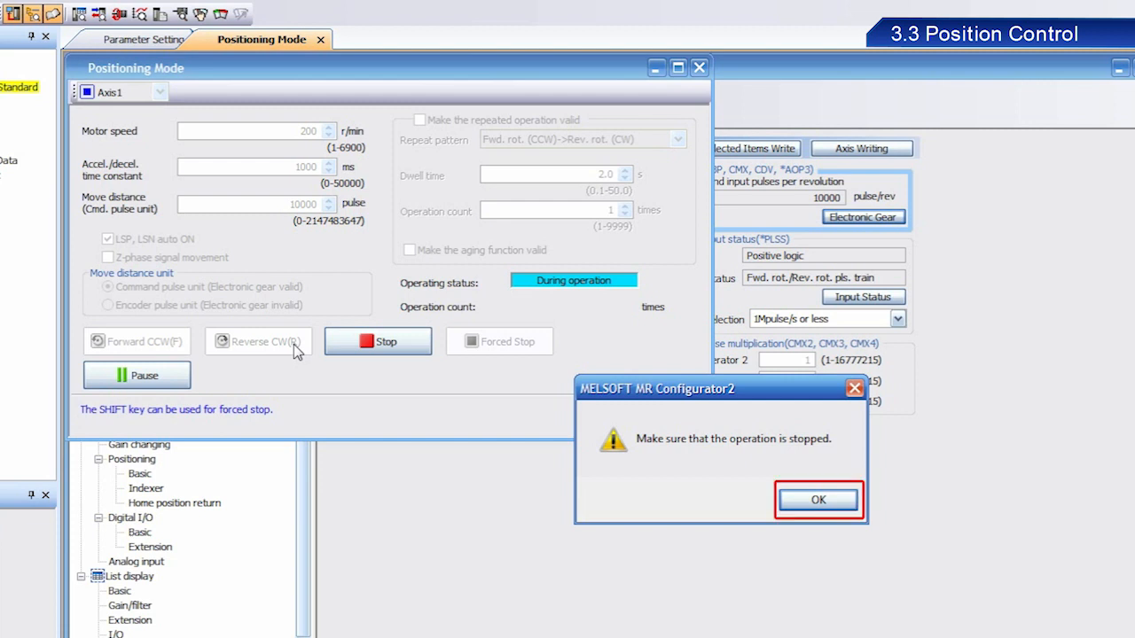
mouse_move(691, 491)
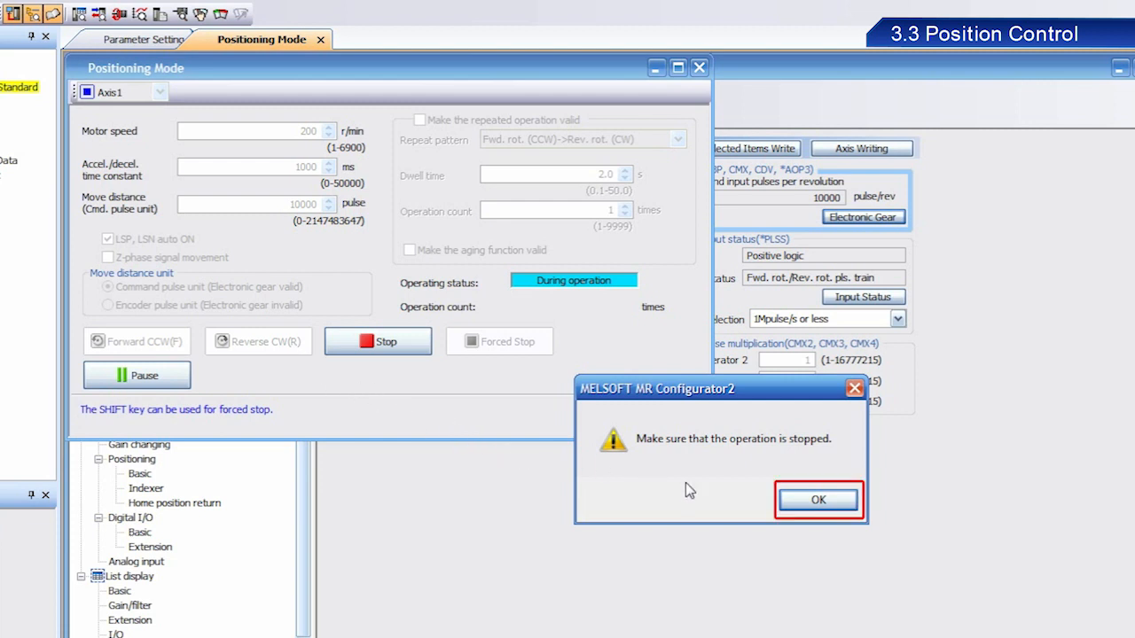
click(817, 499)
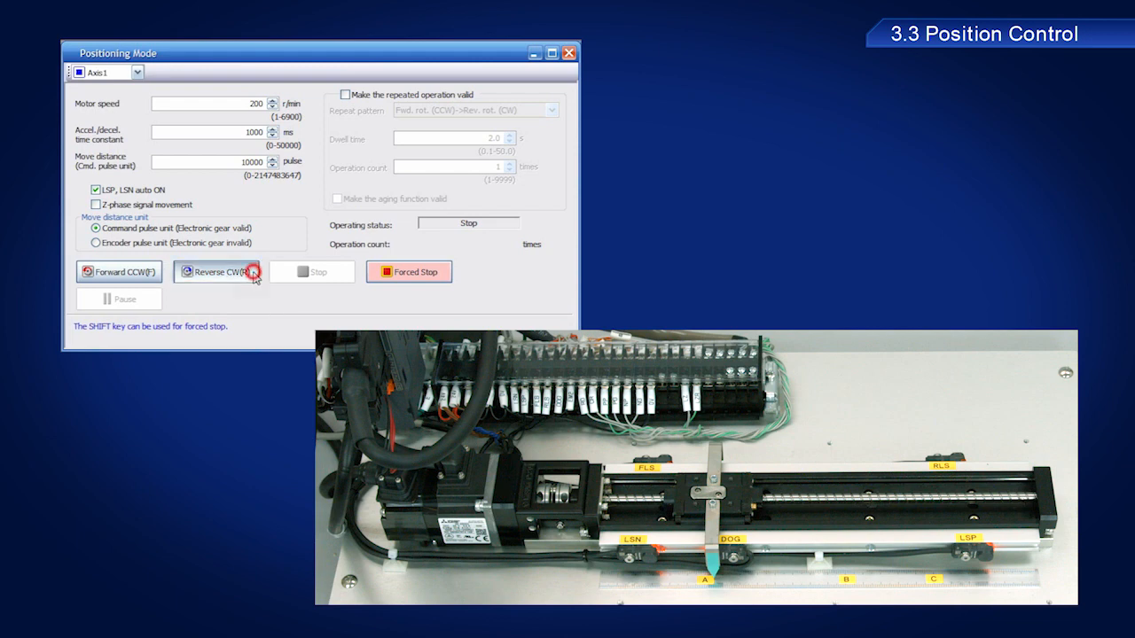
click(216, 272)
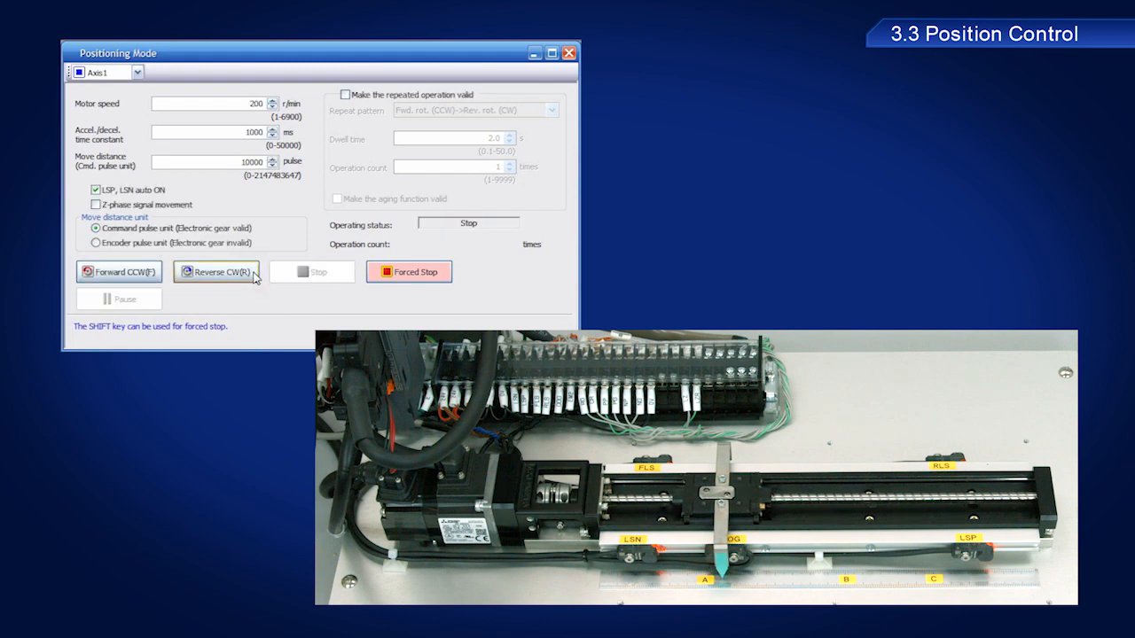